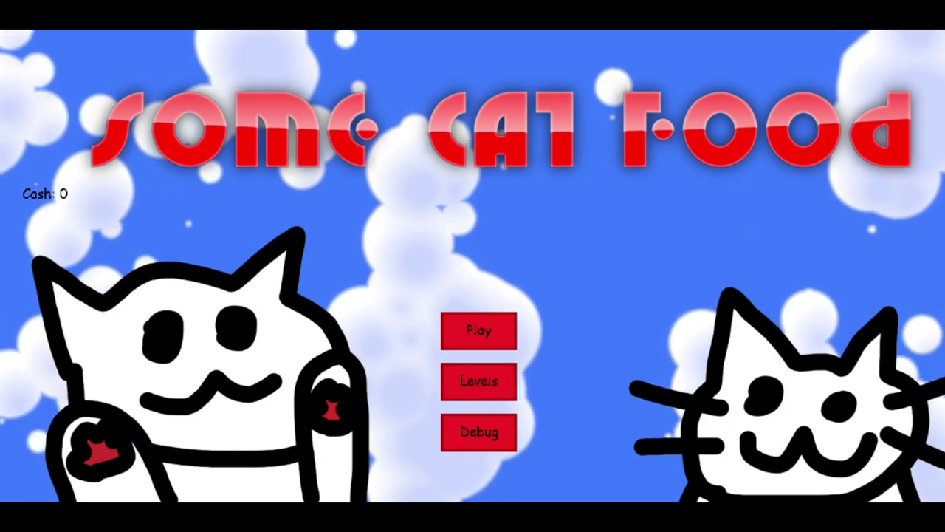
Step: Start the game from the title screen with Play and reach the fish shop
left_click(478, 331)
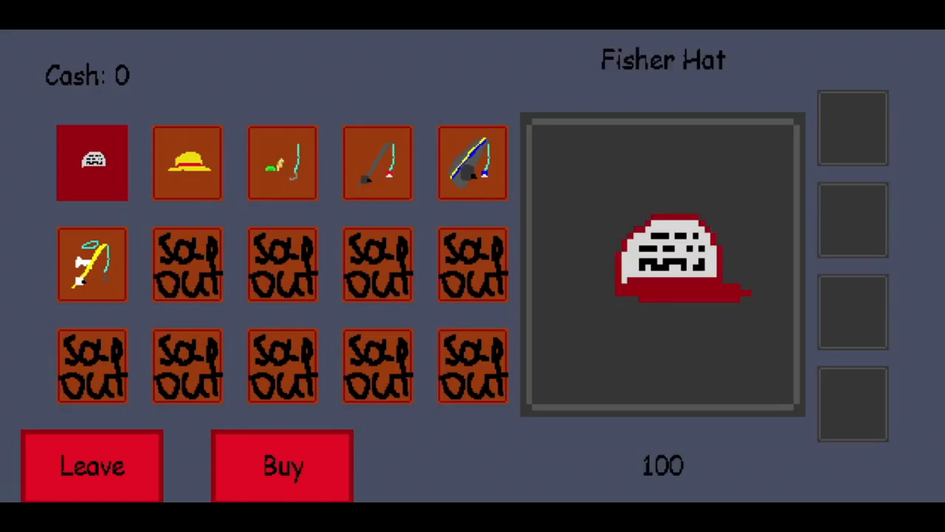
Step: Preview the Straw Hat, God Rod and Mega Rod prices, then leave the shop for the brick level
left_click(186, 162)
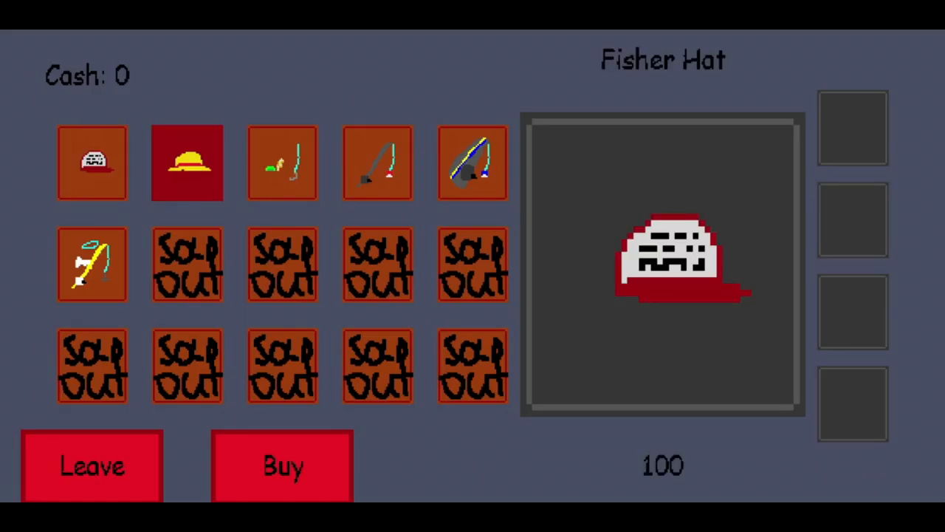
left_click(186, 162)
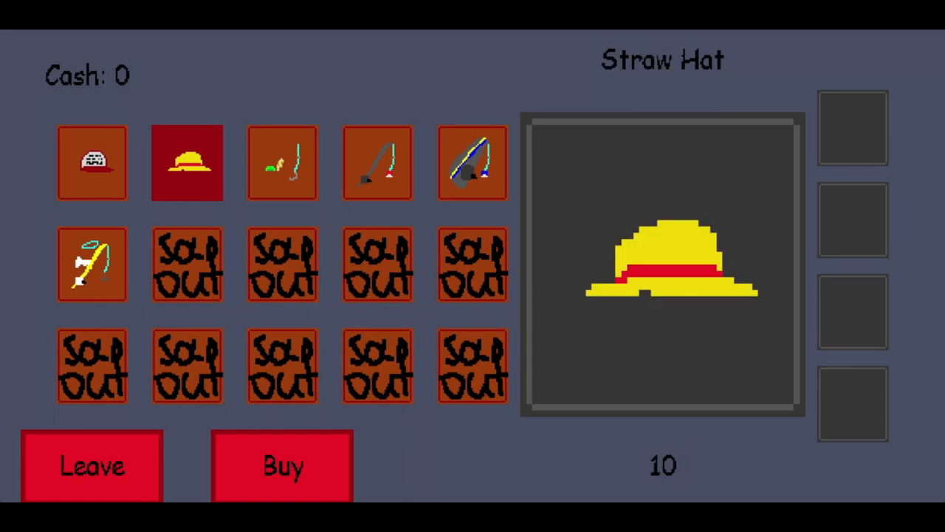
left_click(91, 263)
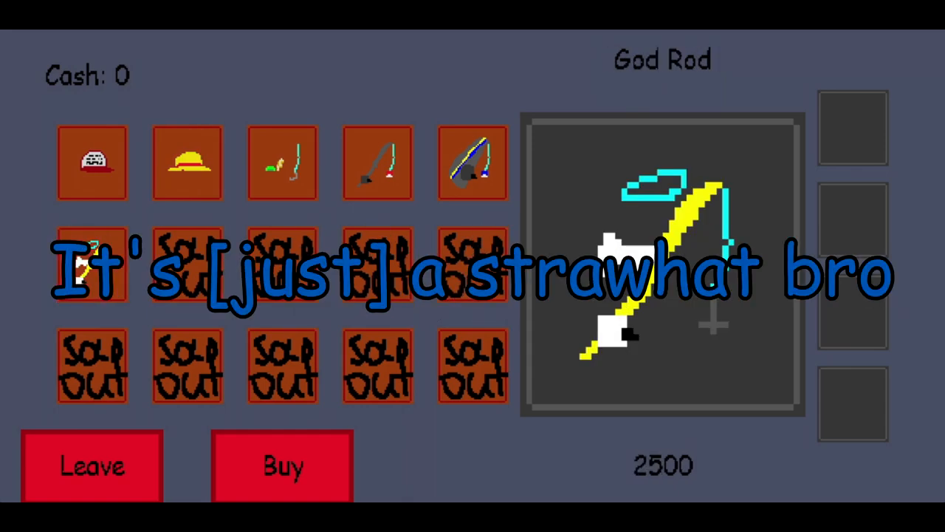
left_click(92, 263)
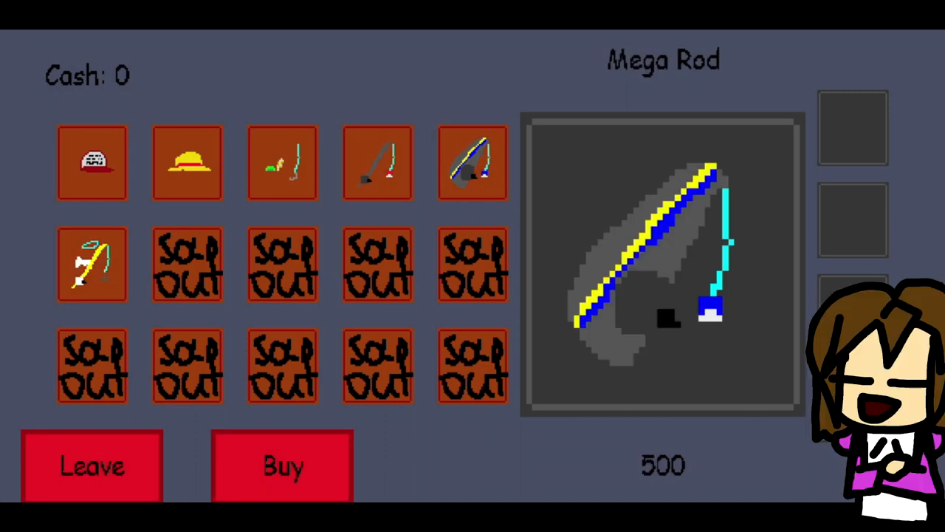
left_click(92, 467)
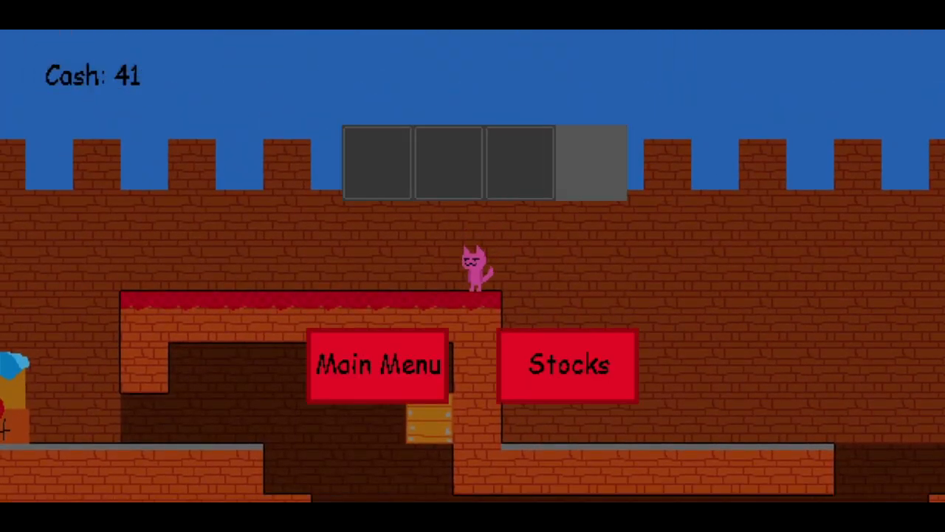
Step: Enter the stock market and buy stocks repeatedly while the price sits at 1
left_click(567, 365)
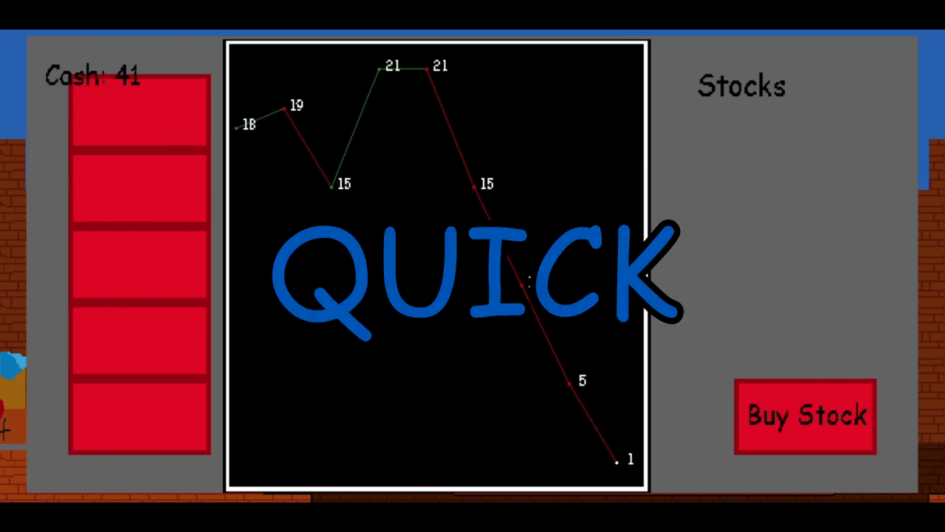
left_click(805, 415)
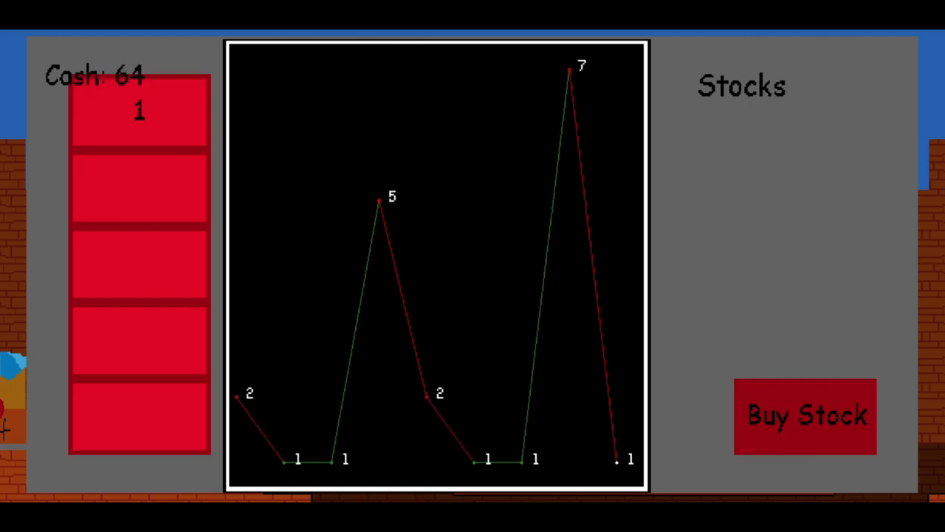
left_click(804, 417)
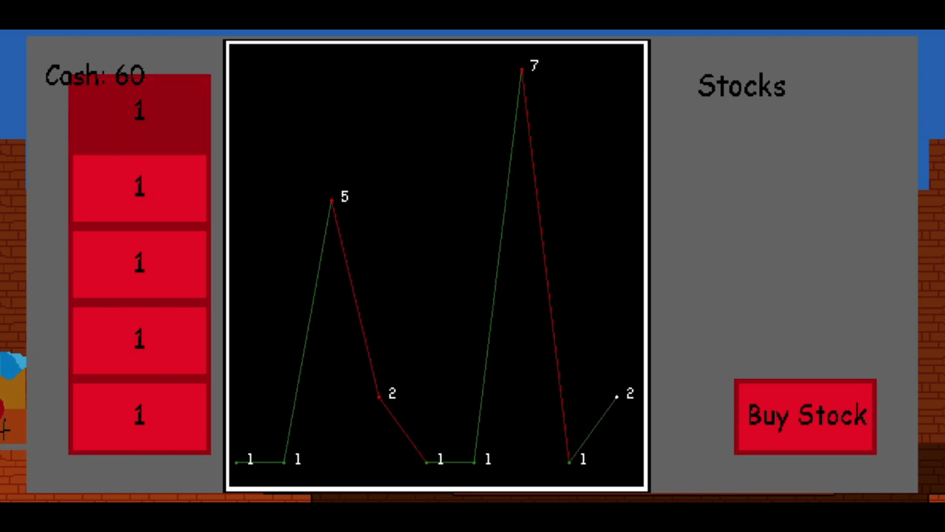
left_click(805, 417)
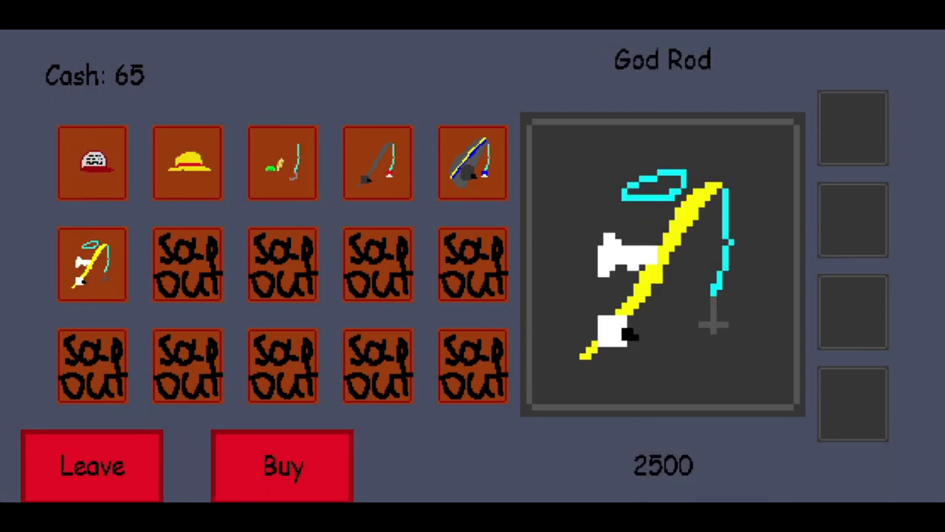
Step: Preview the New Rod priced at 100 in the fish shop with 65 cash
left_click(378, 161)
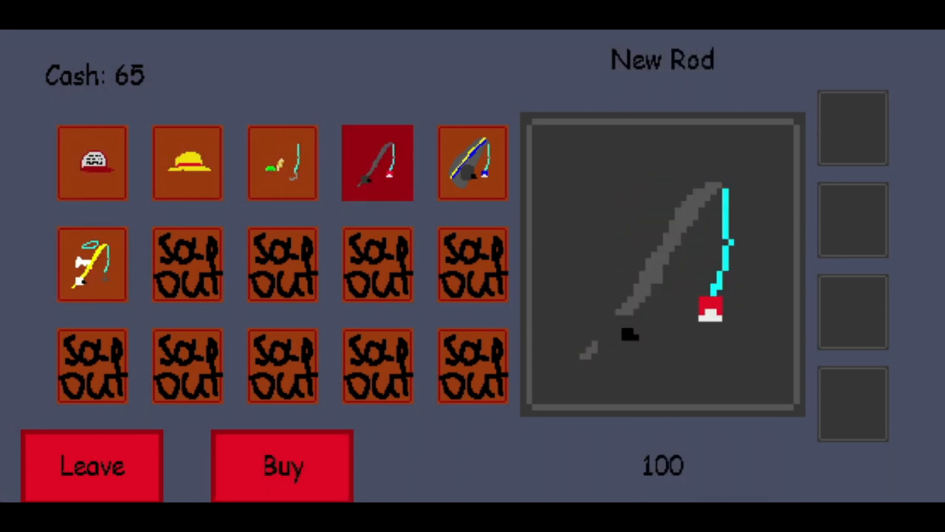
left_click(284, 465)
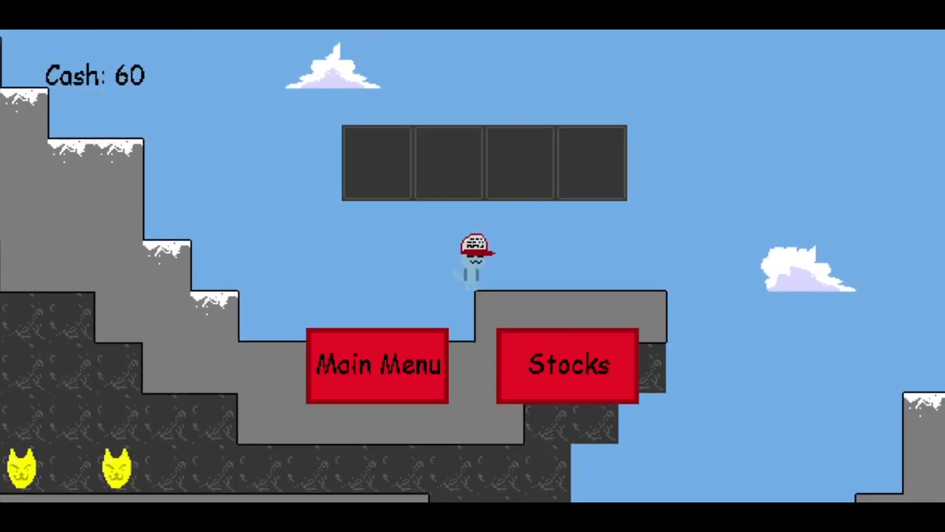
Step: Return to the stock market after playing the snowy level in the Fisher Hat
left_click(567, 365)
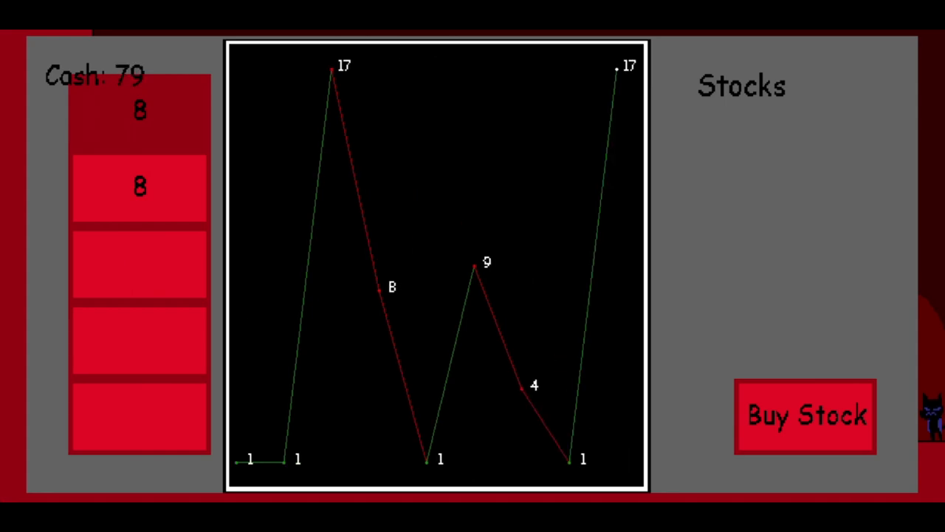
Step: Buy a stock while watching the price graph, holding two stocks at 8 with 79 cash
left_click(805, 415)
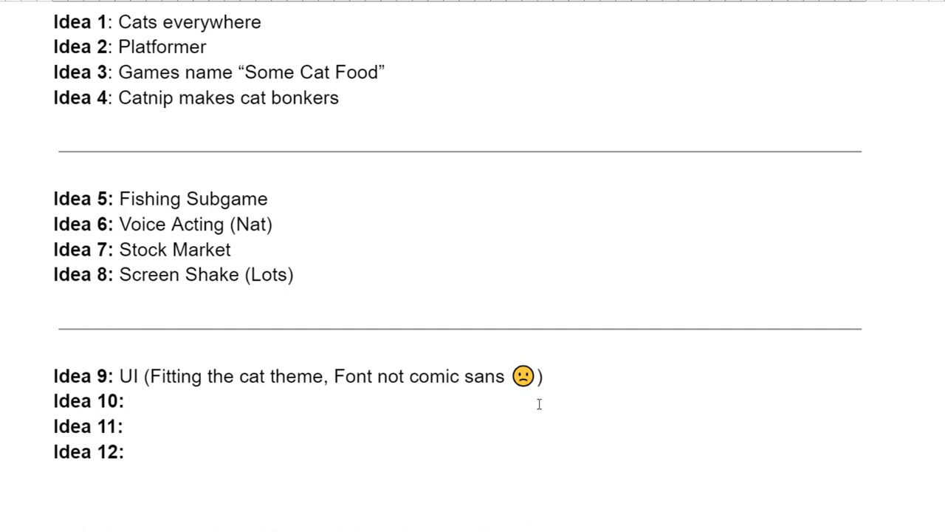
Step: Fill in the Hat, Costume Inventory and 'Fish Rarity System (SSS Fish gives costumes)' ideas
left_click(131, 402)
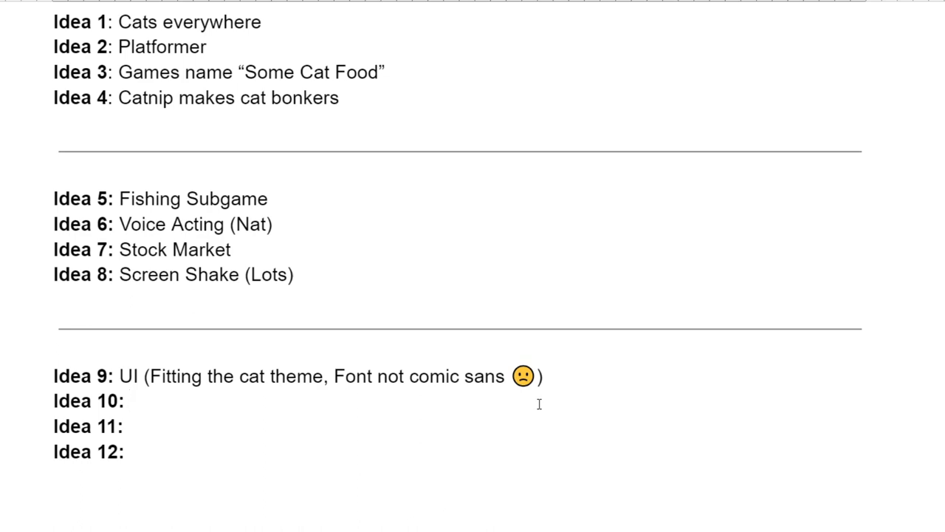
type("Hat")
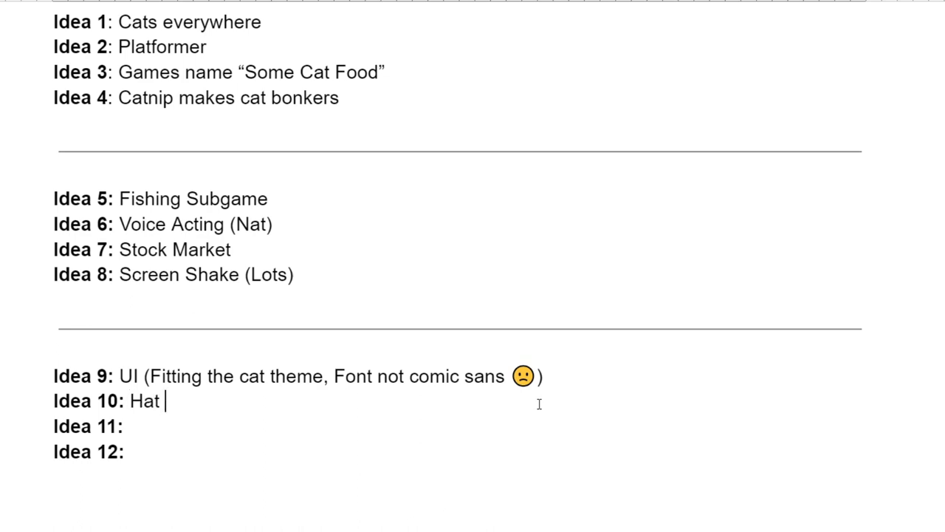
type("Costume Inventory")
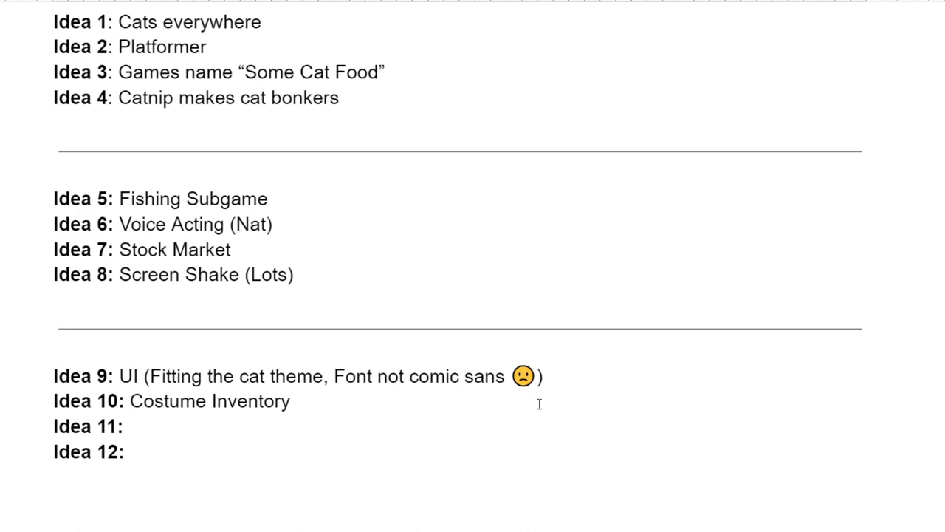
type("Fish Rarity Syst")
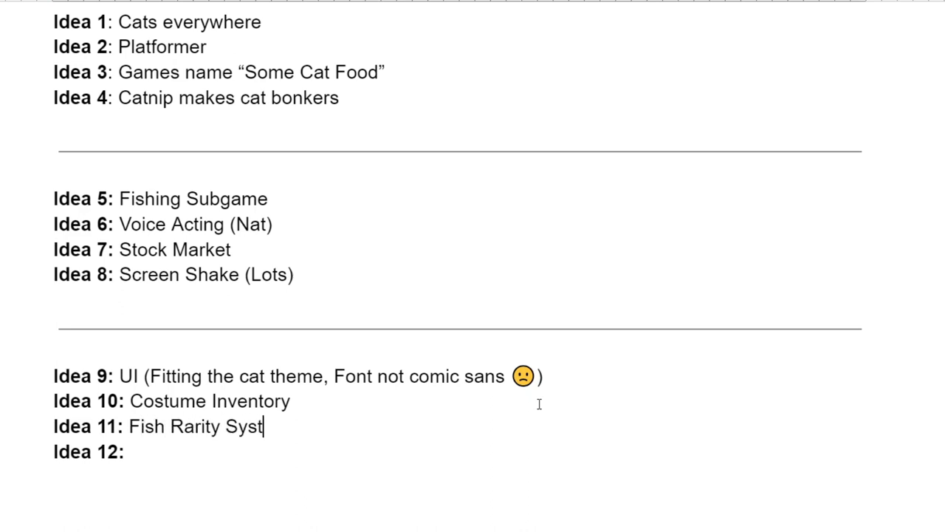
type("em")
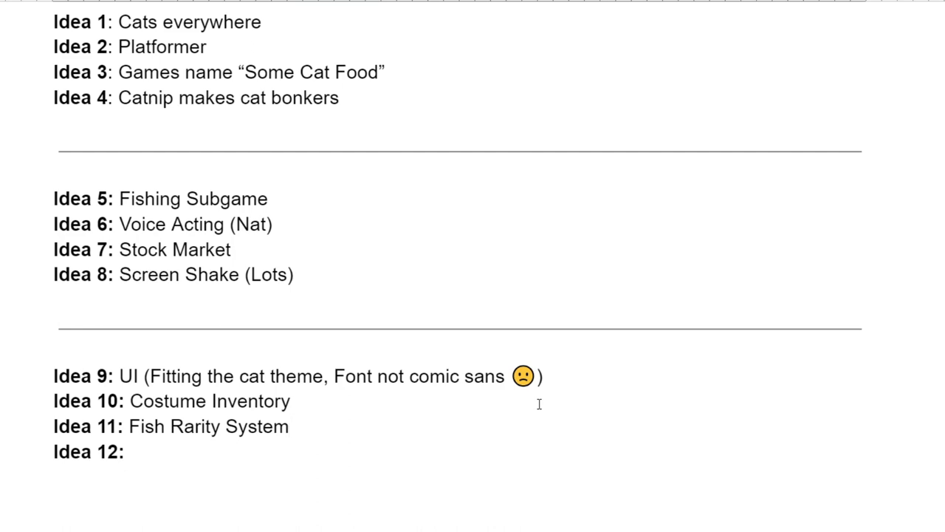
type("(")
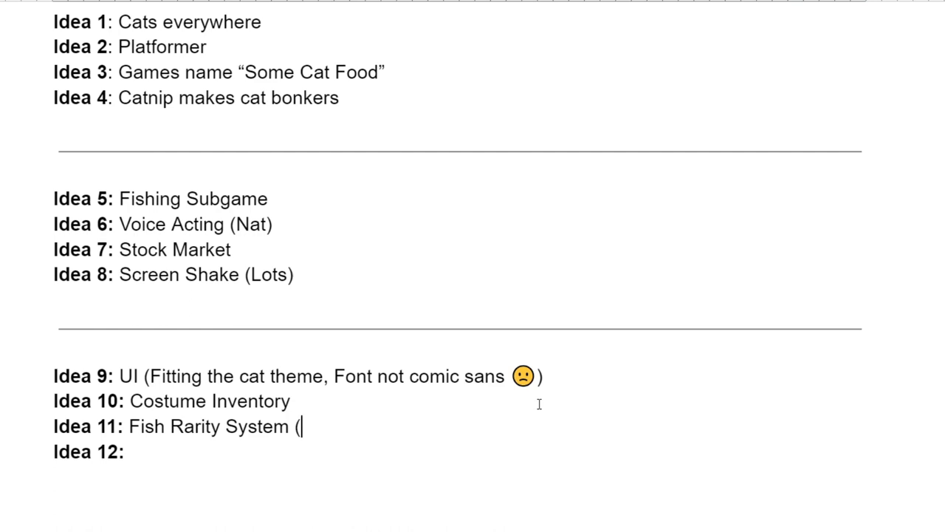
type("SSS Fish gives costumes)")
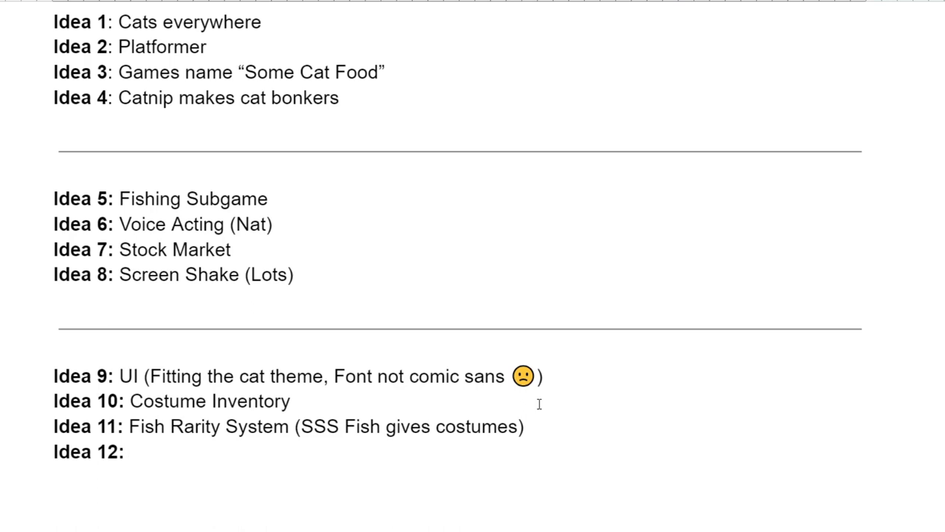
Step: Add Idea 12 as 'Dog Final Boss (Only appears if you fish)'
type("Dog Final Boss")
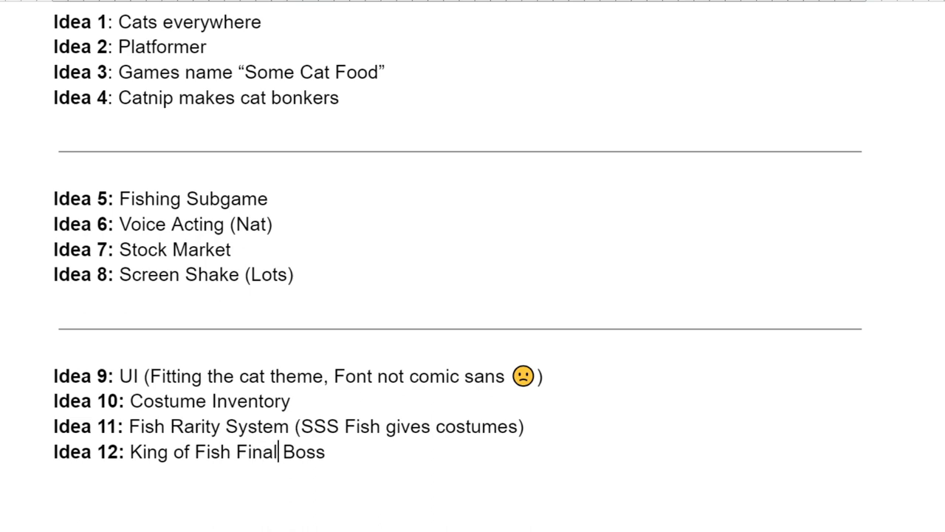
type("(Only appears if you fish)")
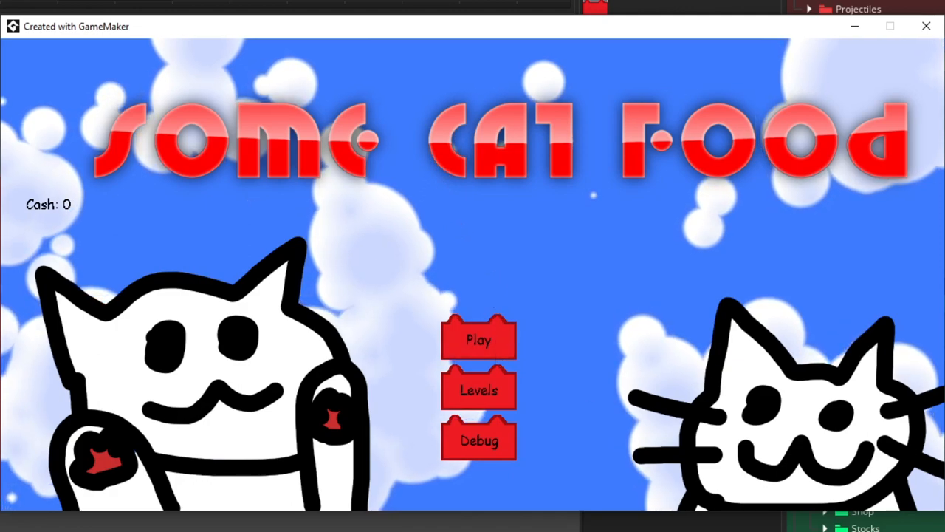
mouse_move(926, 27)
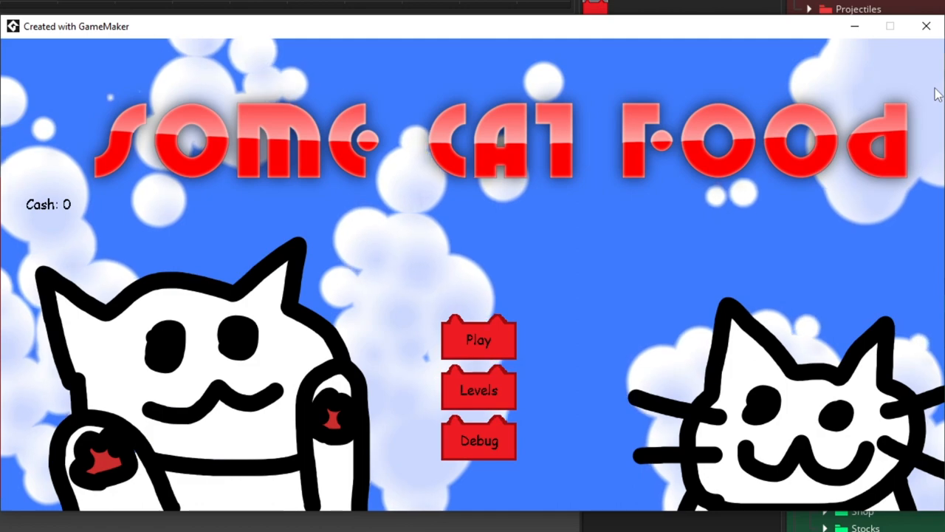
mouse_move(824, 150)
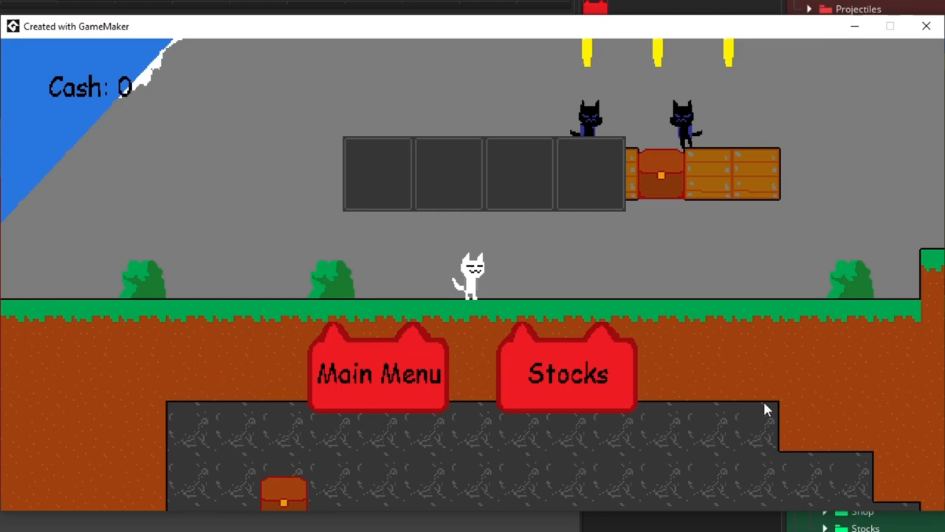
left_click(567, 372)
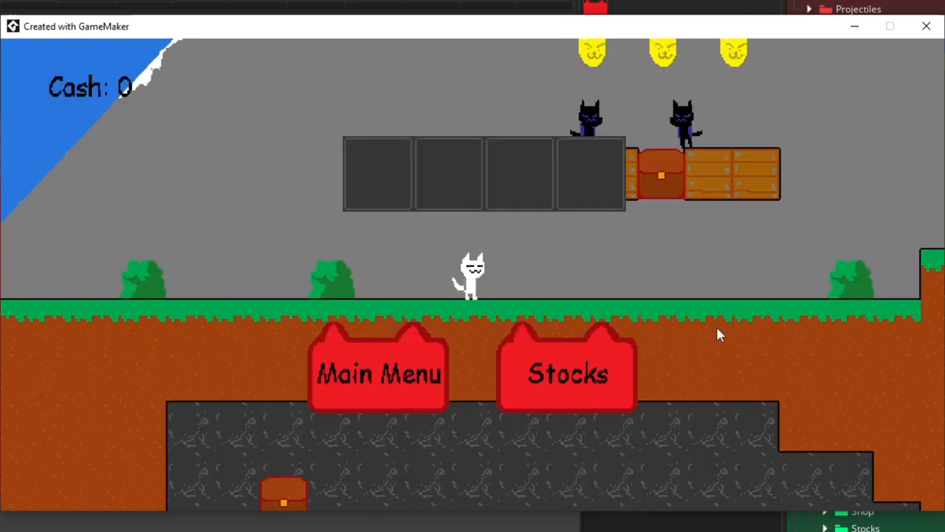
mouse_move(508, 437)
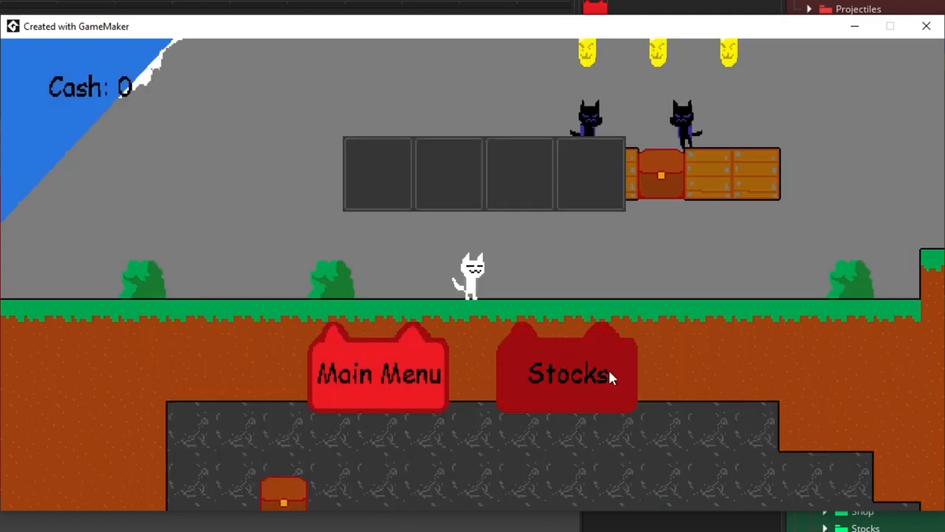
mouse_move(472, 396)
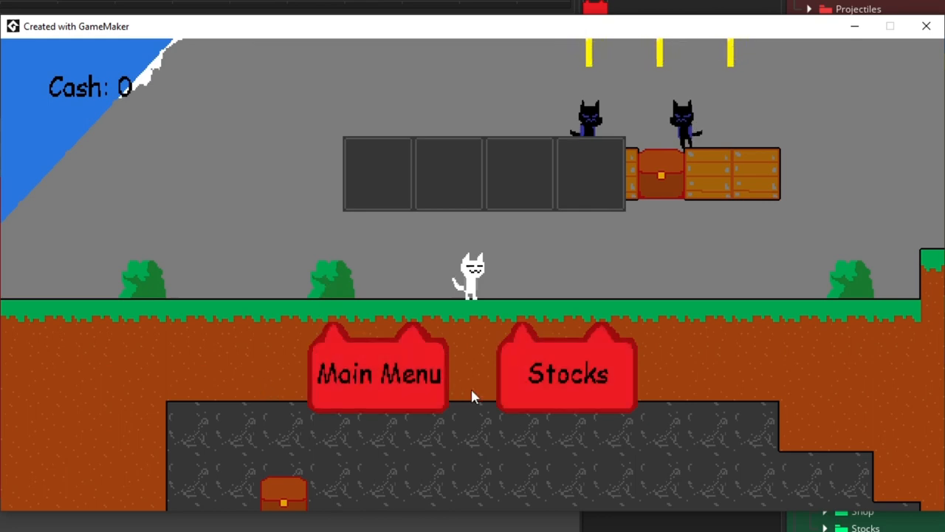
mouse_move(567, 413)
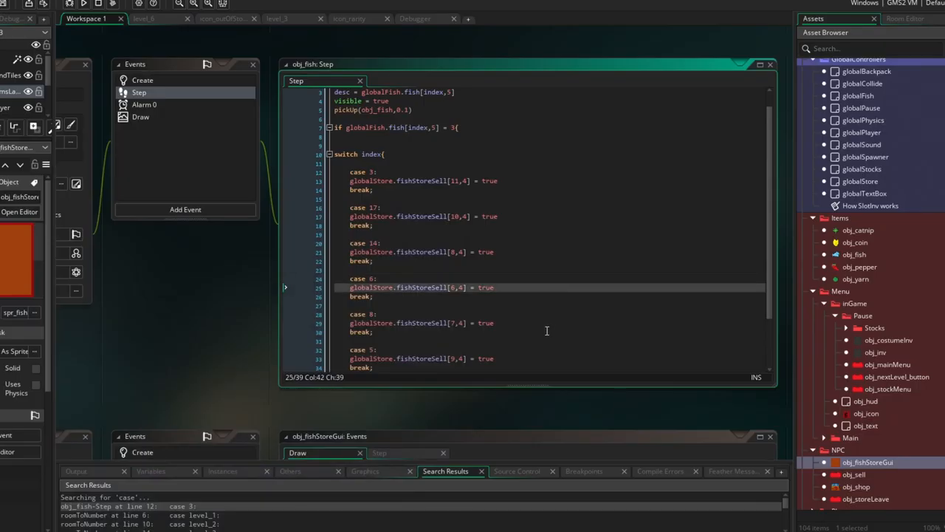
mouse_move(523, 304)
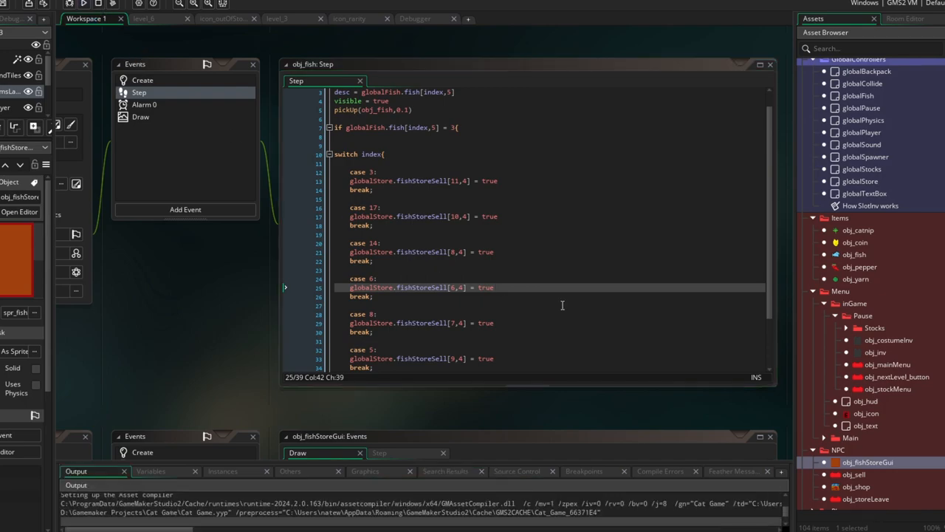
Step: Run the rebuilt game from GameMaker and start playing from the new build's title screen
left_click(84, 3)
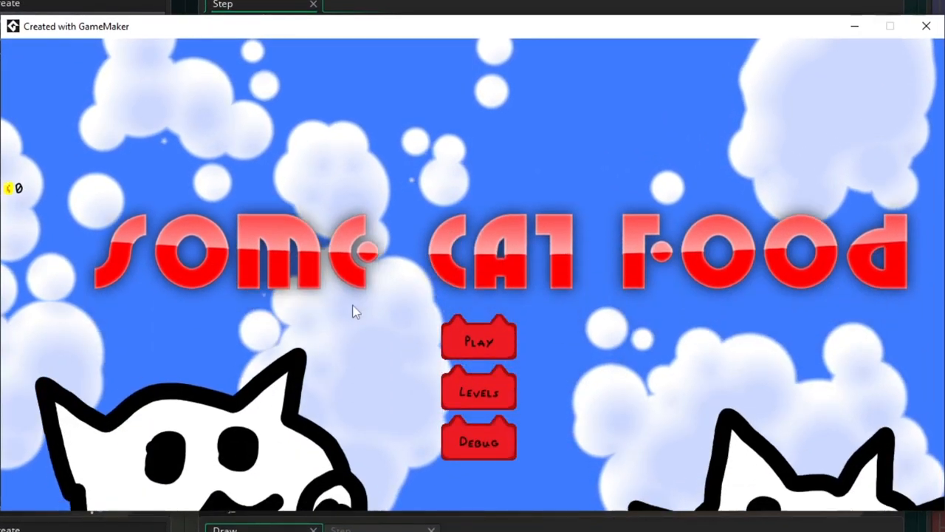
left_click(478, 340)
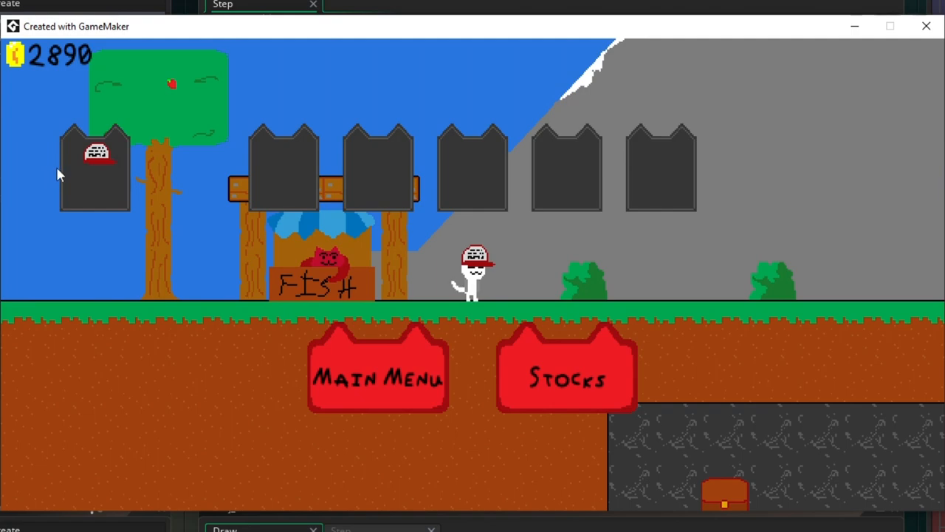
mouse_move(109, 183)
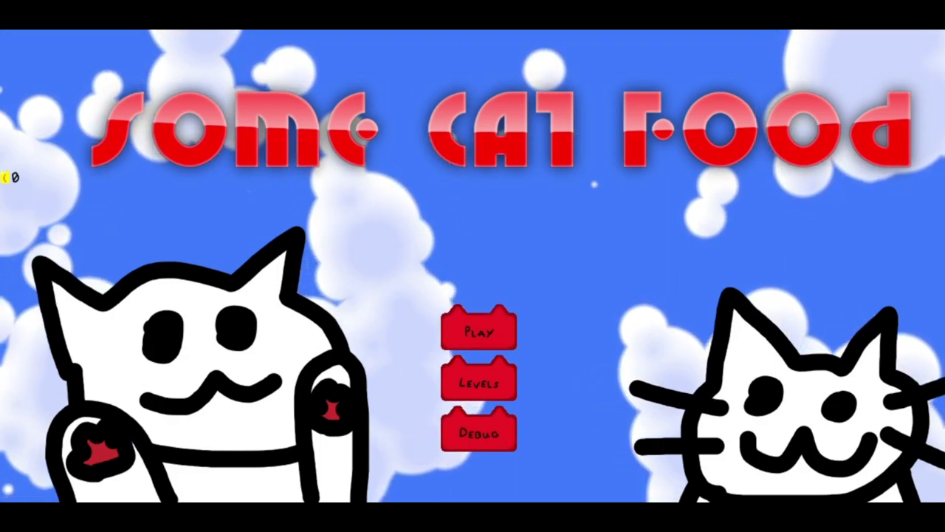
Step: Start the game with Play and walk to the FISH stand to open the shop
left_click(479, 330)
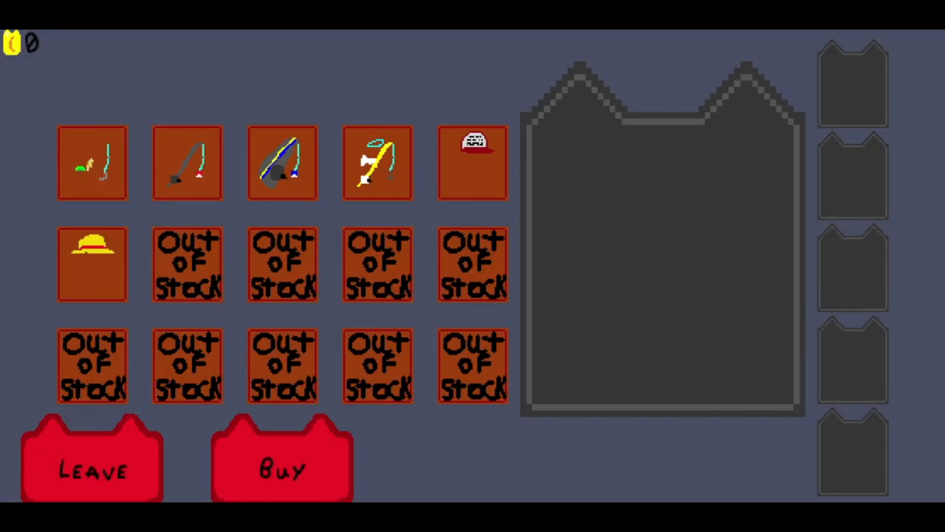
Step: Inspect the 500-coin Mega Rod, buy the Fisher Hat for 100, and leave the shop
left_click(92, 162)
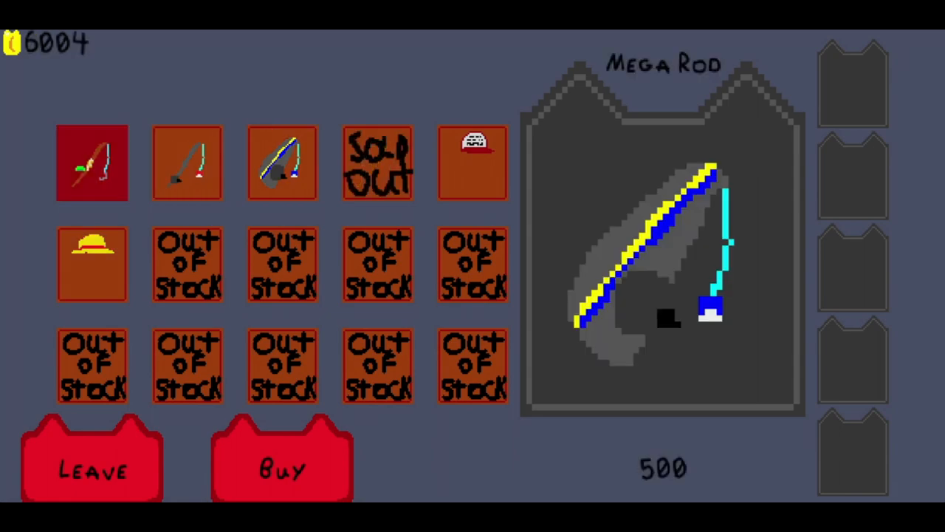
left_click(473, 162)
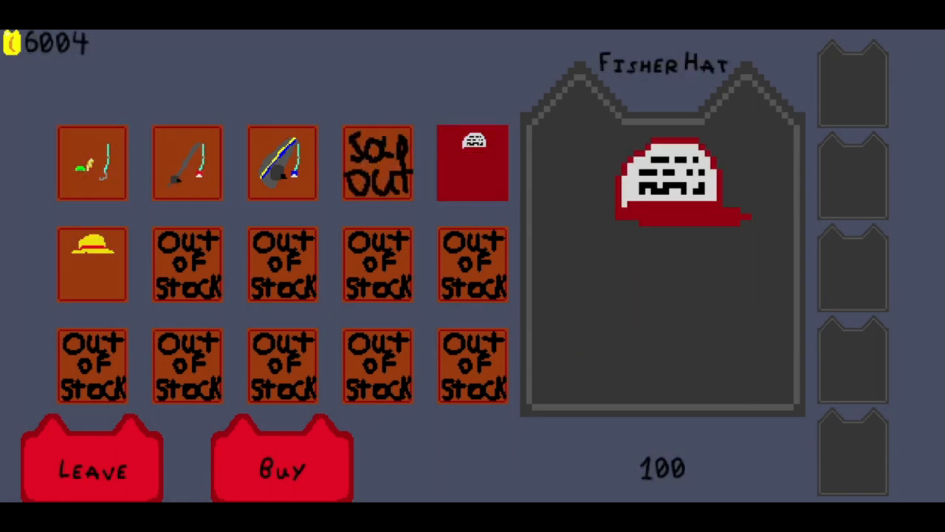
left_click(92, 470)
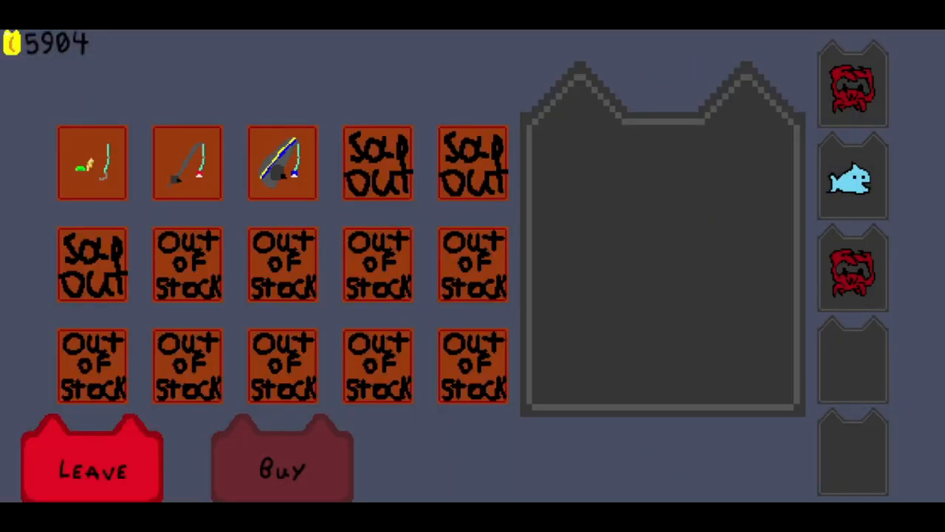
left_click(92, 458)
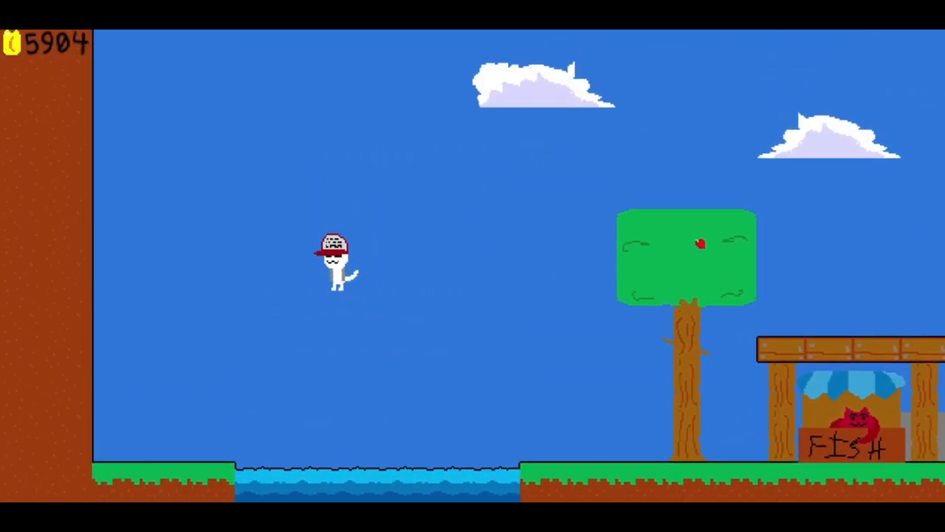